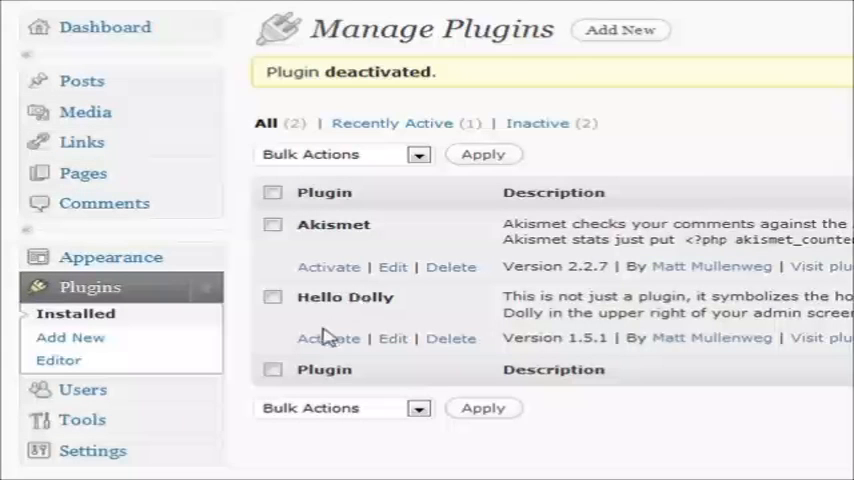
pyautogui.moveTo(328, 338)
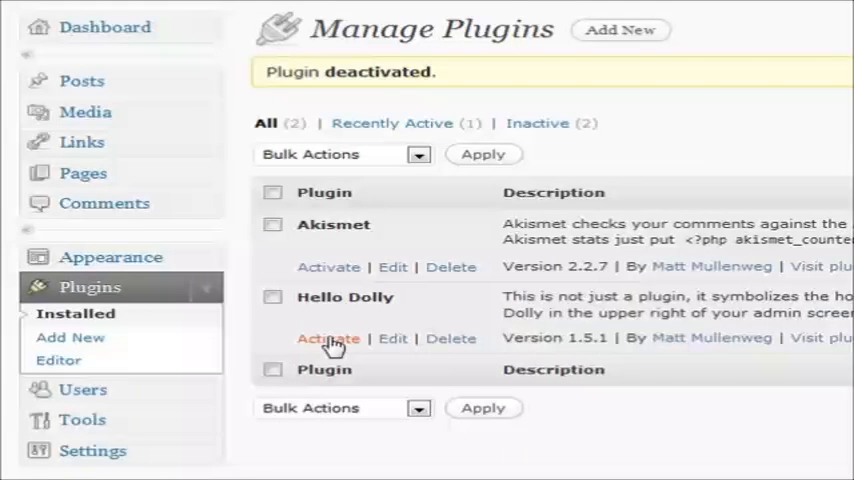
# Activate the Hello Dolly plugin and go to the Add New plugins page
pyautogui.click(328, 338)
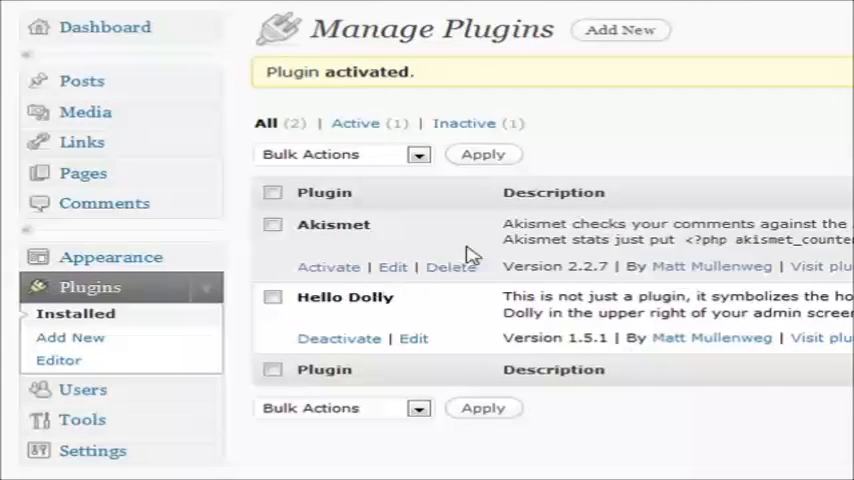
pyautogui.click(74, 337)
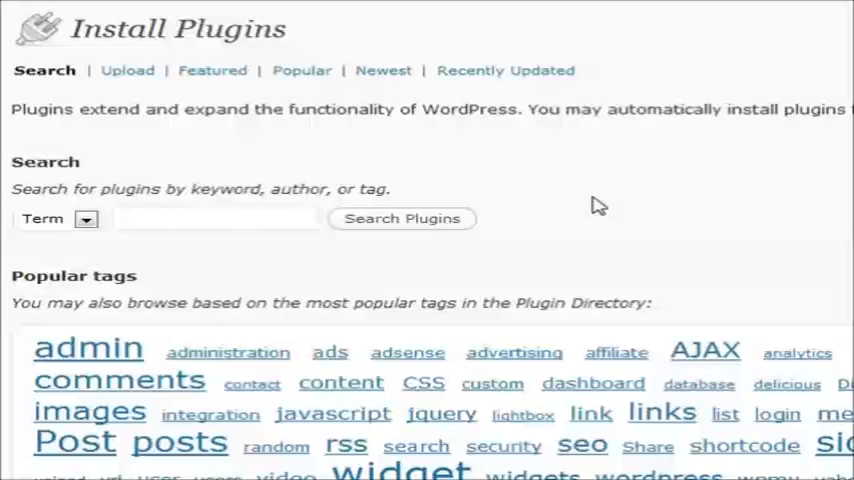
# Switch Install Plugins to the Upload tab to show the .zip upload form
pyautogui.click(215, 218)
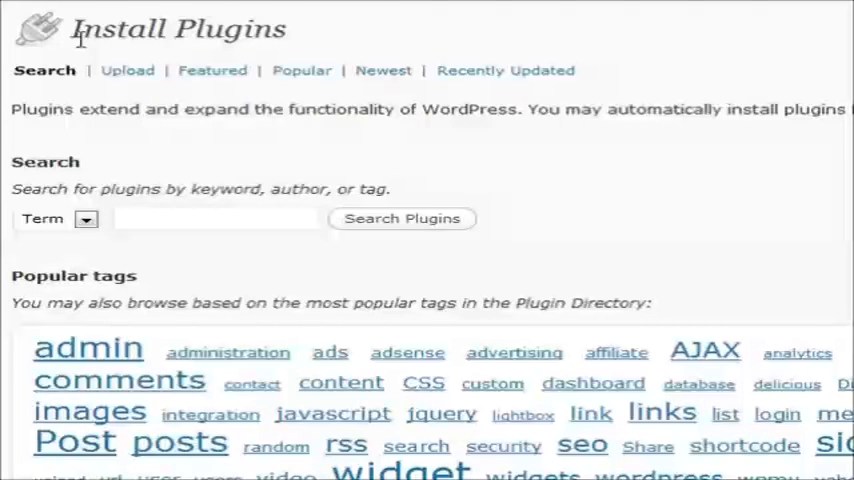
pyautogui.moveTo(70, 35)
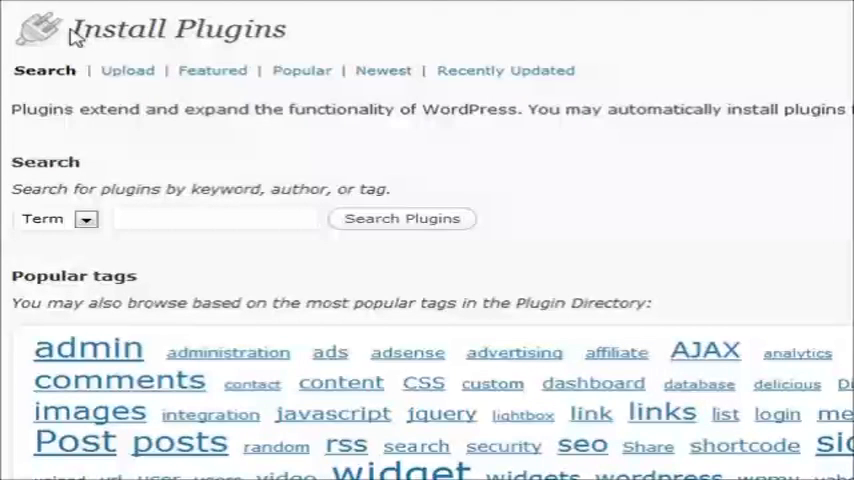
pyautogui.moveTo(127, 70)
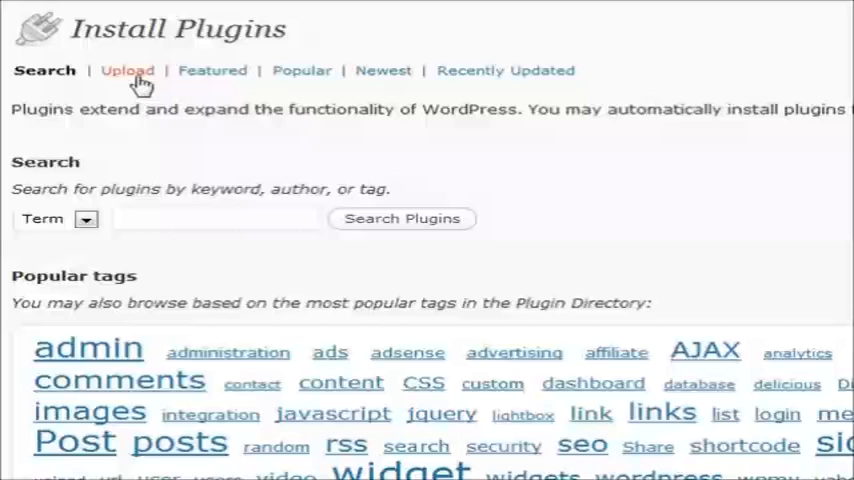
pyautogui.click(127, 70)
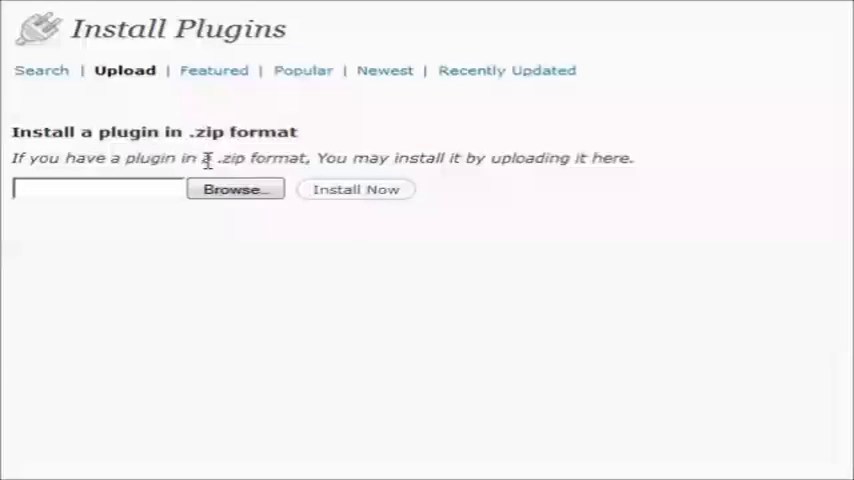
pyautogui.moveTo(357, 196)
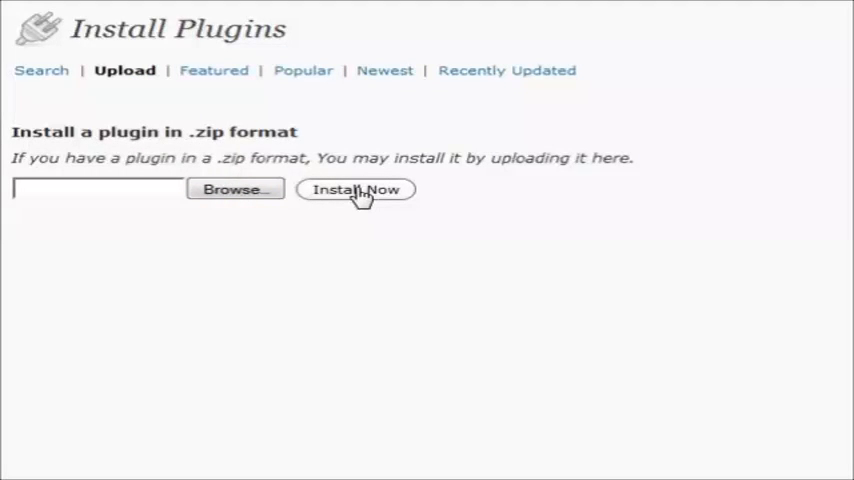